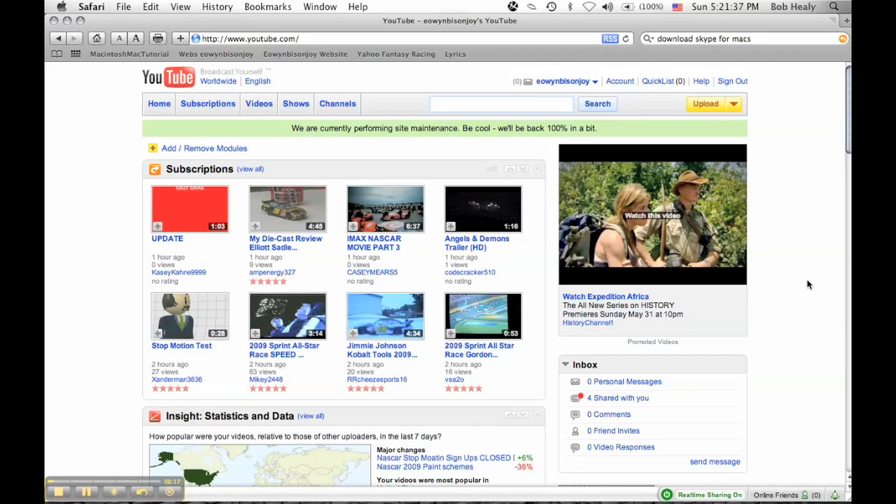
{"action": "mouse_move", "coordinate": [753, 25]}
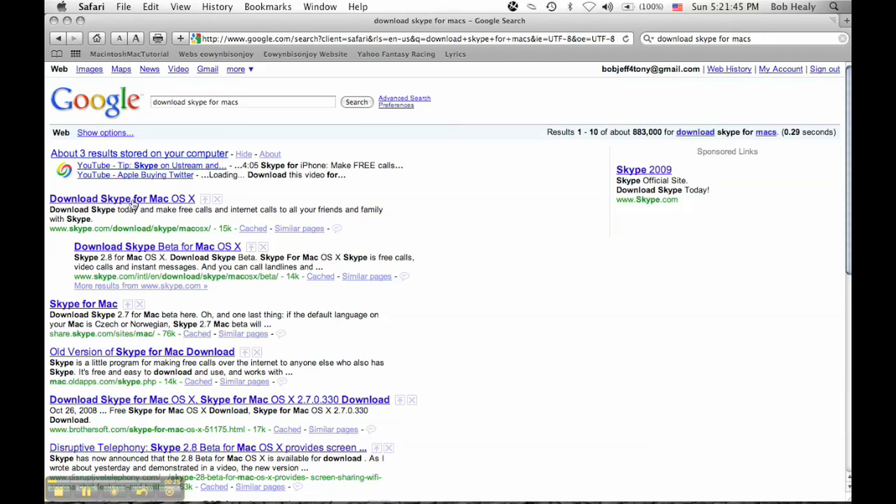
- Follow the 'Download Skype for Mac OS X' result to the official Skype download page
{"action": "left_click", "coordinate": [122, 199]}
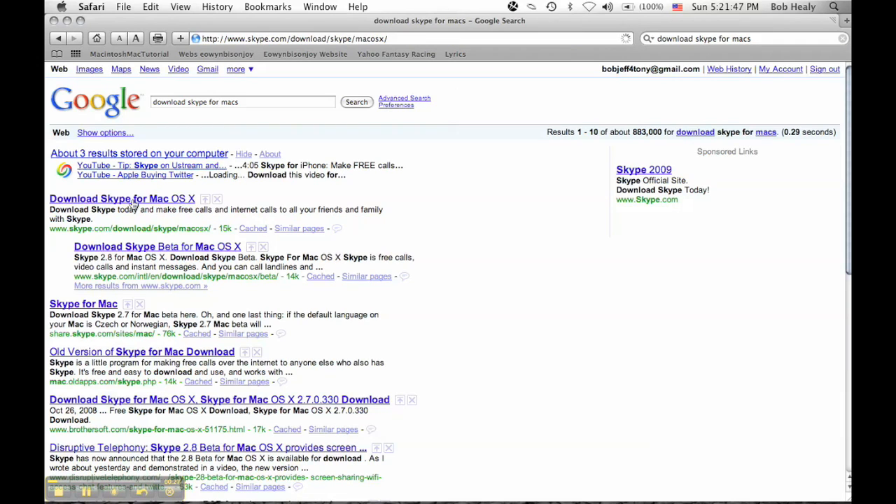
{"action": "mouse_move", "coordinate": [135, 205]}
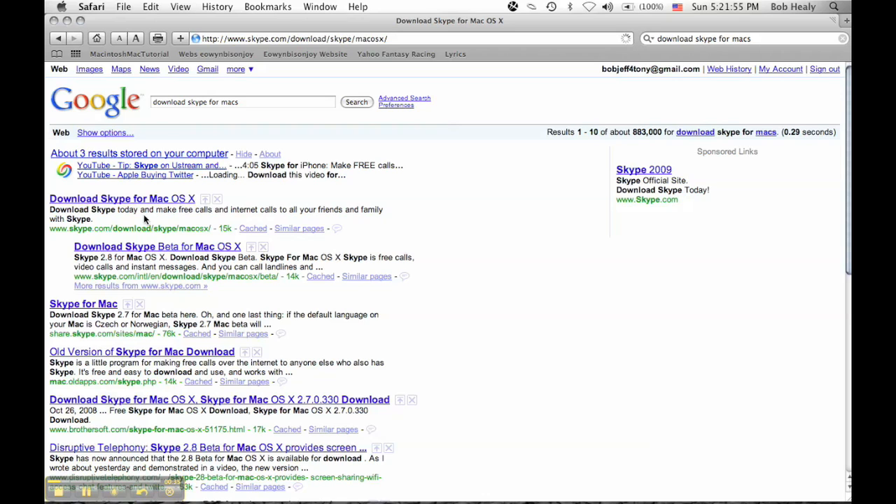
- Start the Skype 2.7 for Mac OS X download via 'Download now' and review the setup steps
{"action": "left_click", "coordinate": [120, 199]}
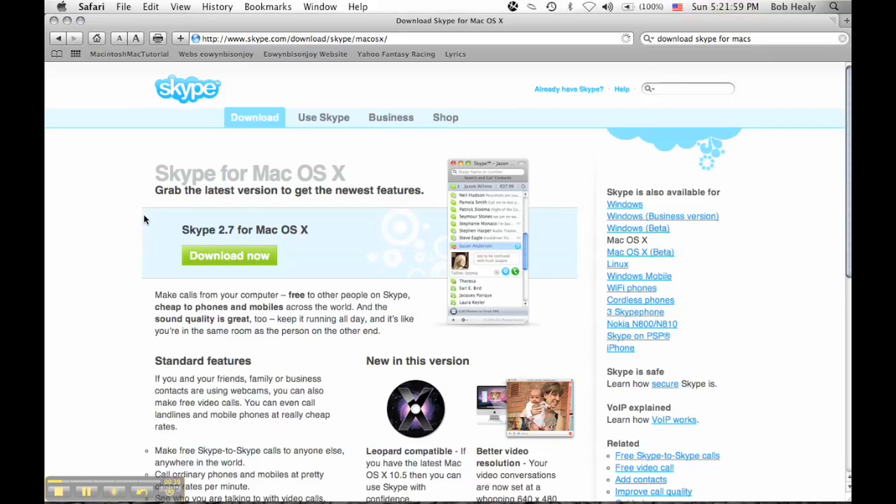
{"action": "scroll", "scroll_direction": "down", "scroll_amount": 3}
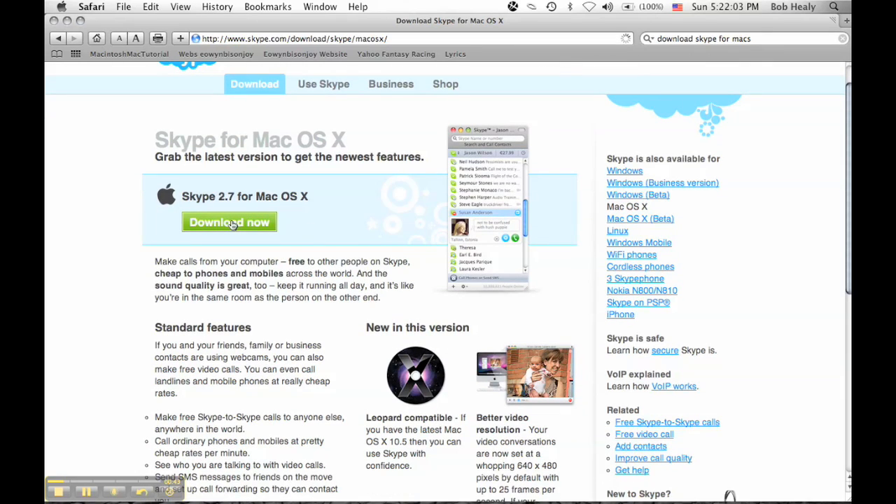
{"action": "left_click", "coordinate": [229, 221]}
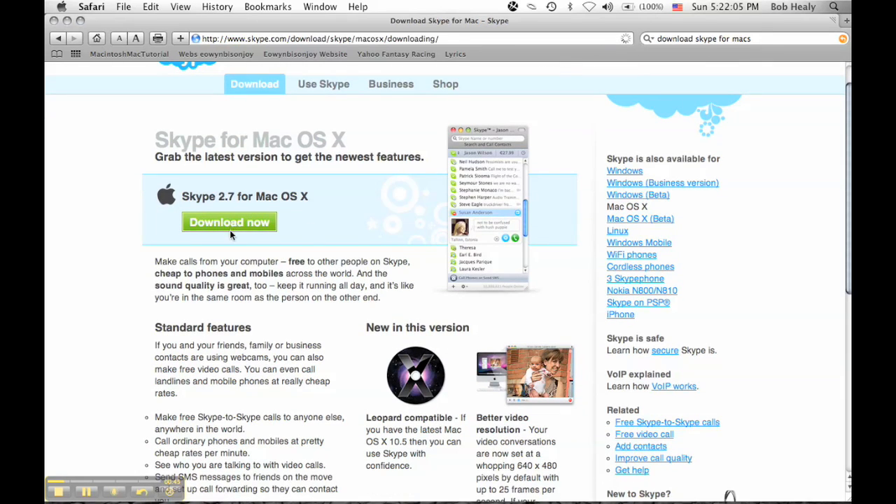
{"action": "left_click", "coordinate": [230, 221]}
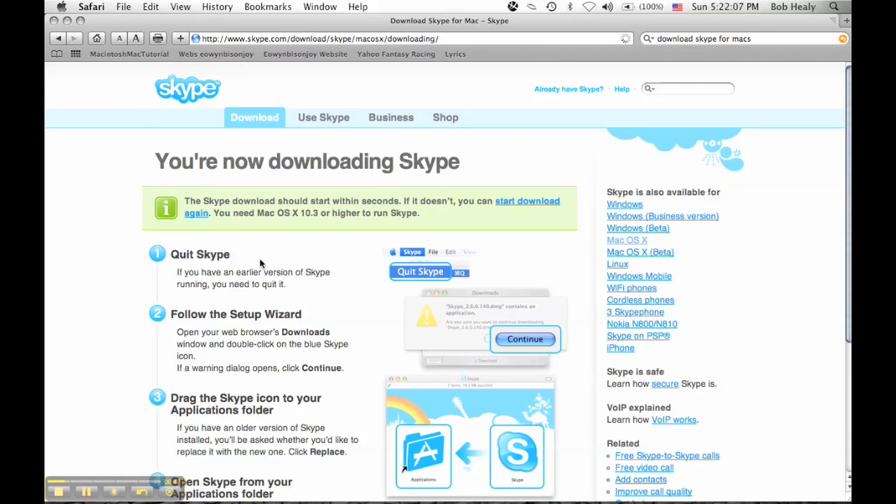
{"action": "scroll", "scroll_direction": "down", "scroll_amount": 3}
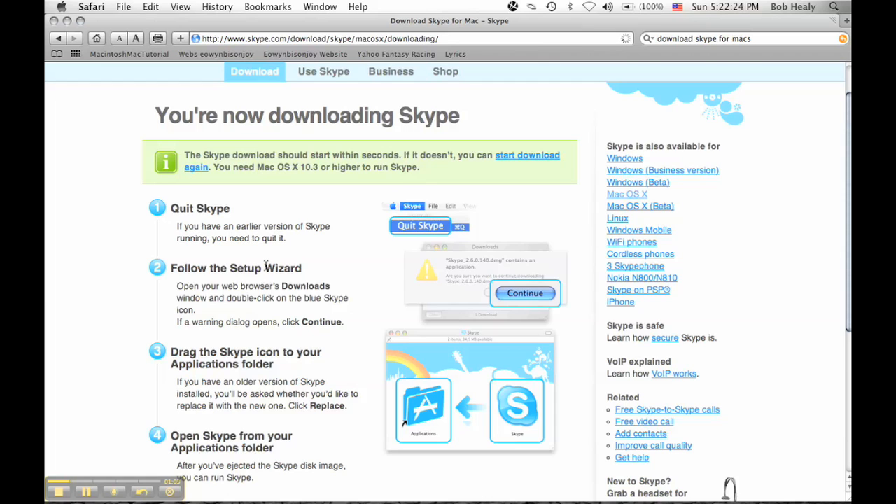
{"action": "scroll", "scroll_direction": "down", "scroll_amount": 3}
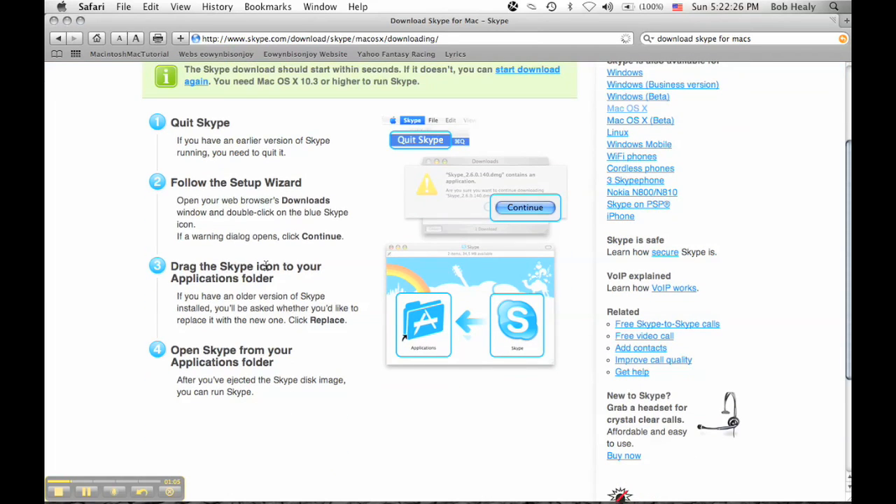
{"action": "mouse_move", "coordinate": [224, 254]}
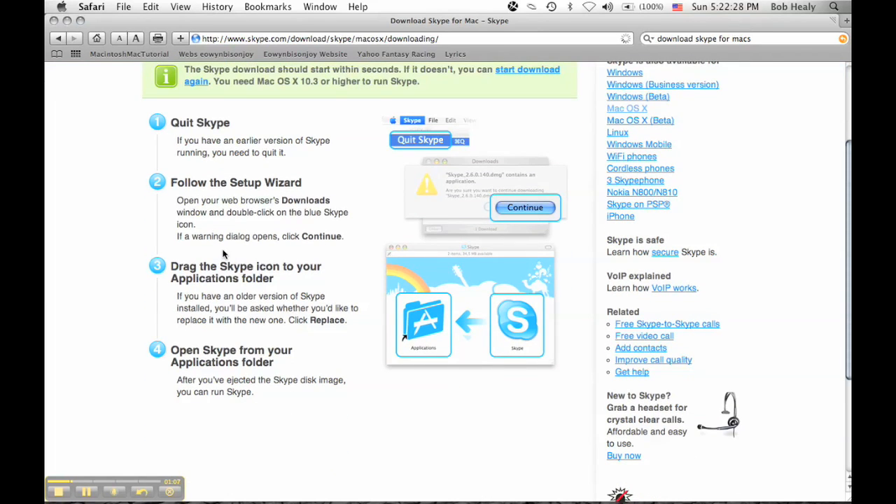
{"action": "scroll", "scroll_direction": "down", "scroll_amount": 3}
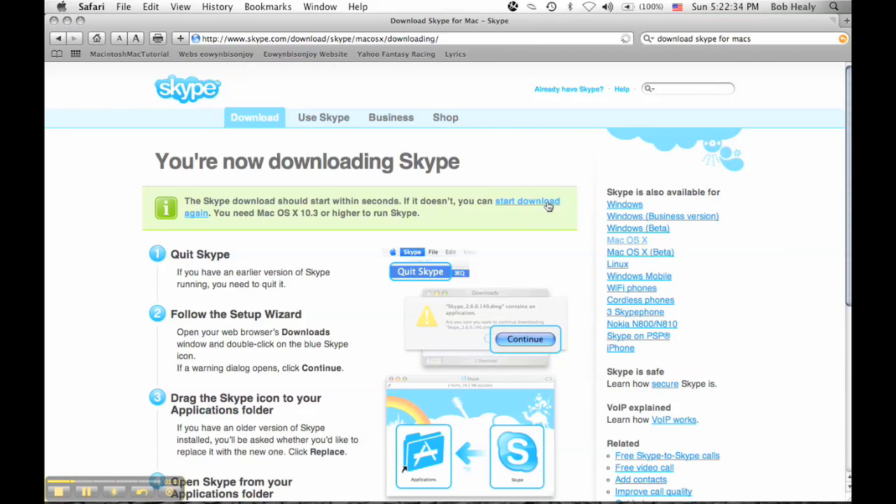
- Restart the Skype_2.7.0.330.dmg download with 'start download again'
{"action": "left_click", "coordinate": [527, 202]}
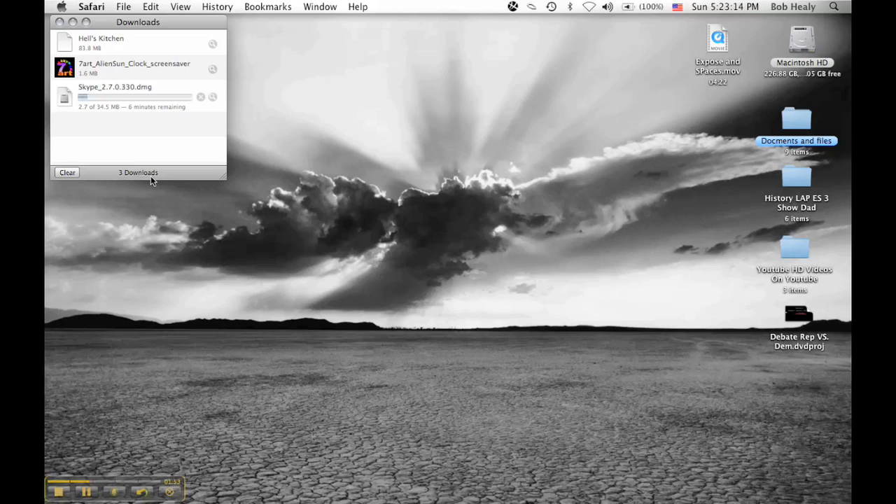
{"action": "mouse_move", "coordinate": [149, 238]}
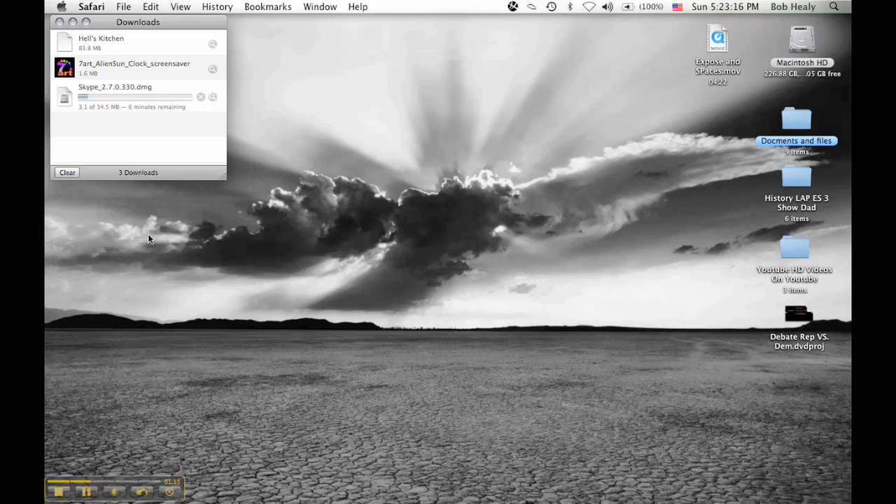
{"action": "mouse_move", "coordinate": [78, 455]}
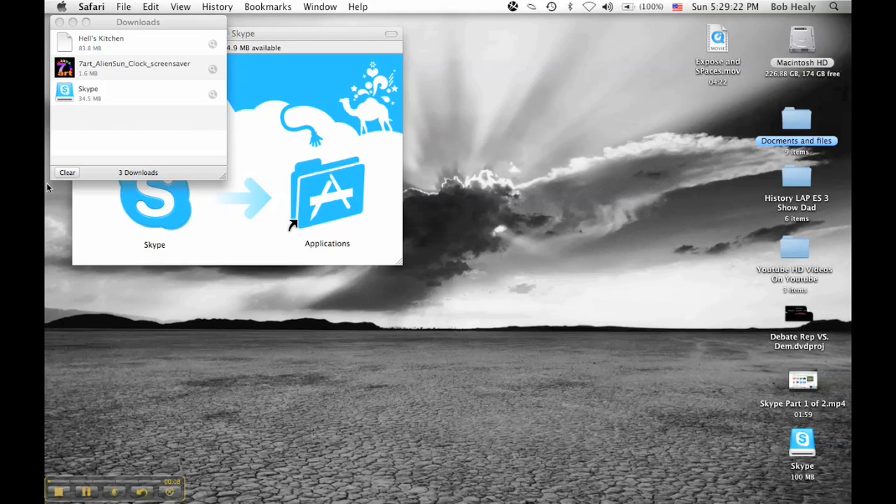
{"action": "mouse_move", "coordinate": [70, 23]}
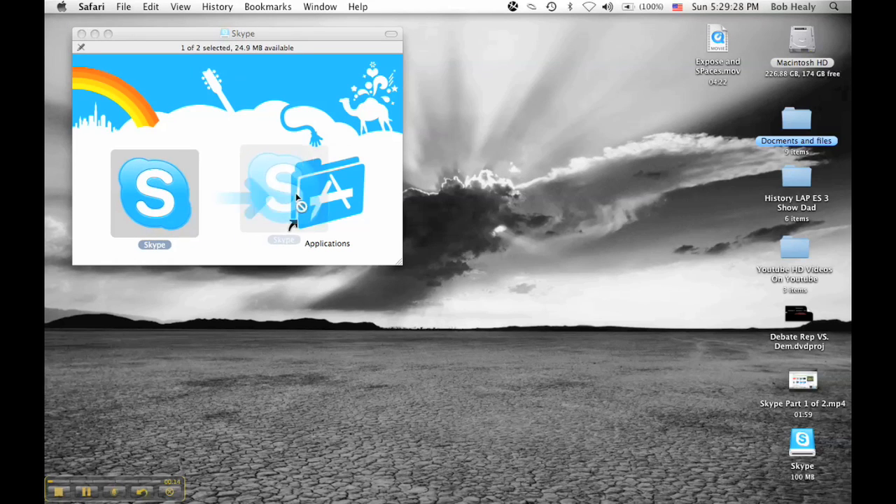
- Drag Skype from the disk image into Applications and close the disk image window
{"action": "left_click_drag", "start_coordinate": [154, 193], "coordinate": [327, 194]}
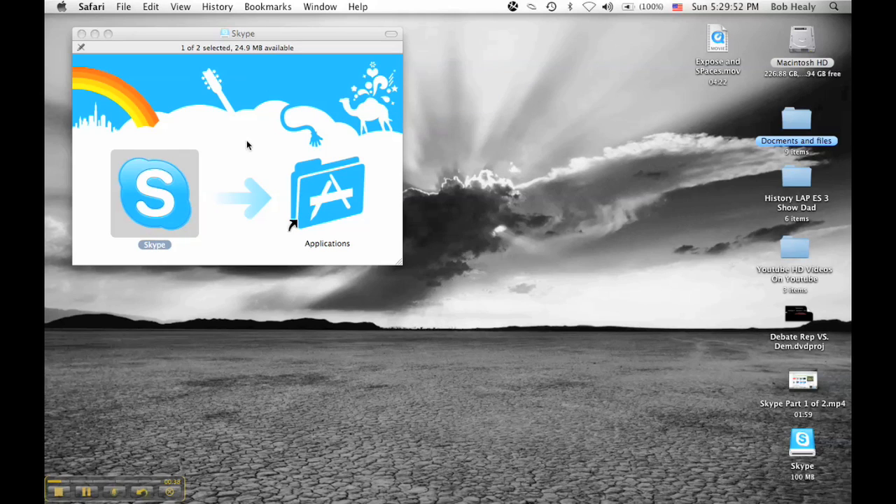
{"action": "left_click", "coordinate": [84, 33]}
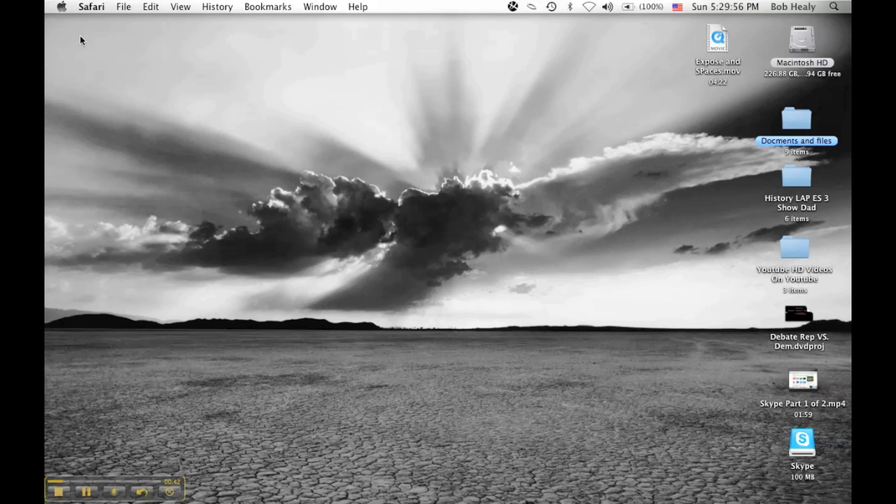
{"action": "mouse_move", "coordinate": [806, 31]}
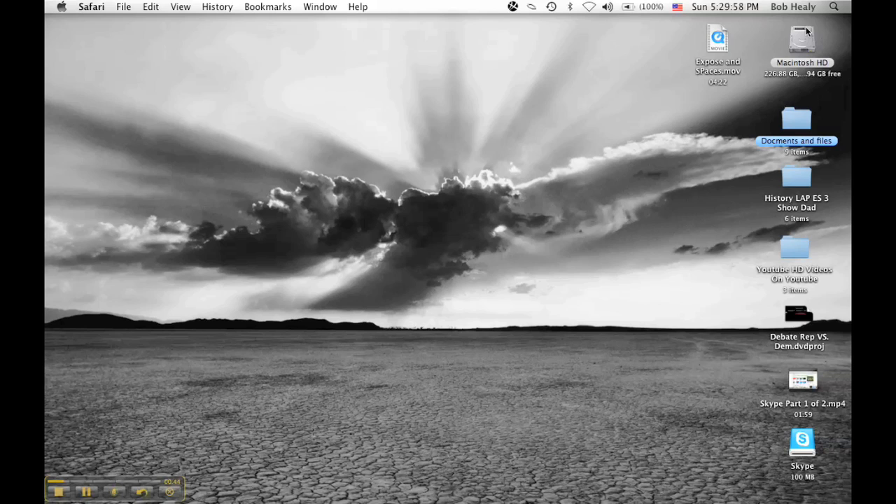
- Launch Skype from Macintosh HD > Applications so its license agreement appears
{"action": "double_click", "coordinate": [801, 39]}
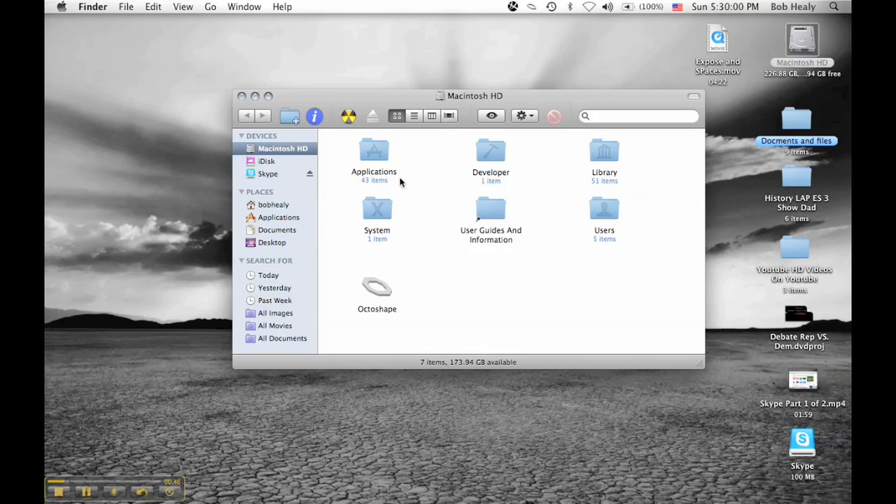
{"action": "double_click", "coordinate": [374, 151]}
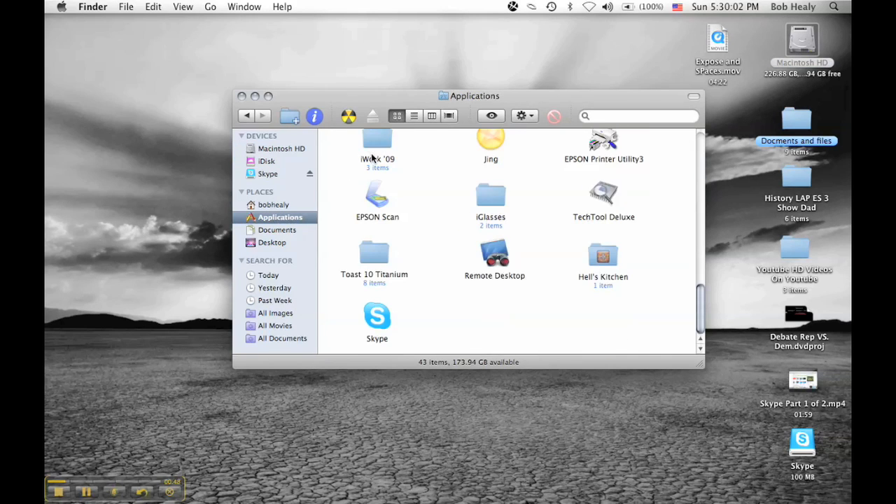
{"action": "left_click", "coordinate": [377, 319]}
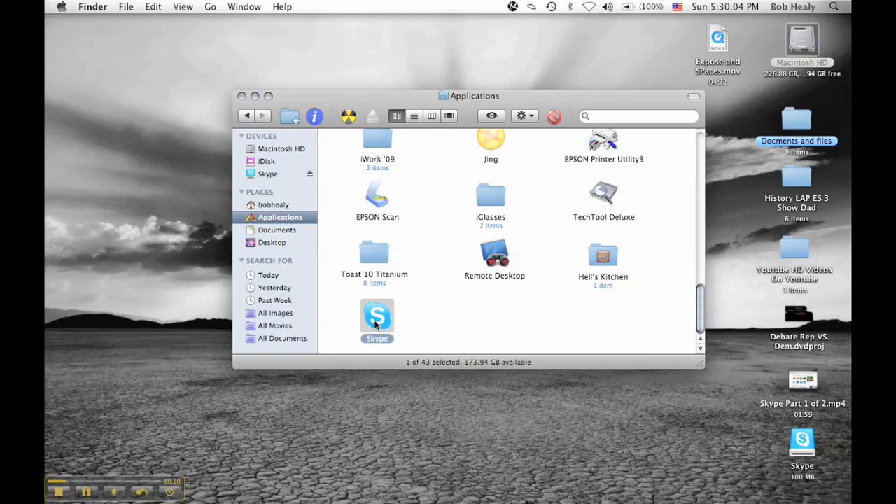
{"action": "double_click", "coordinate": [377, 319]}
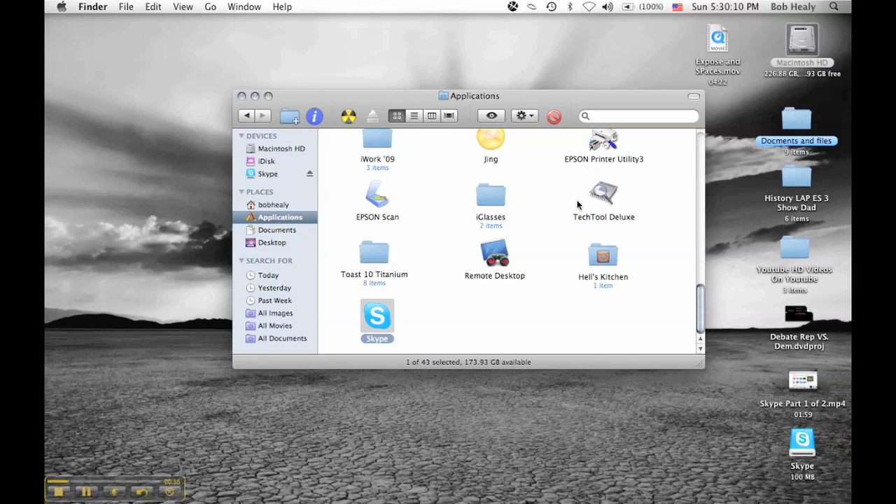
{"action": "double_click", "coordinate": [376, 319]}
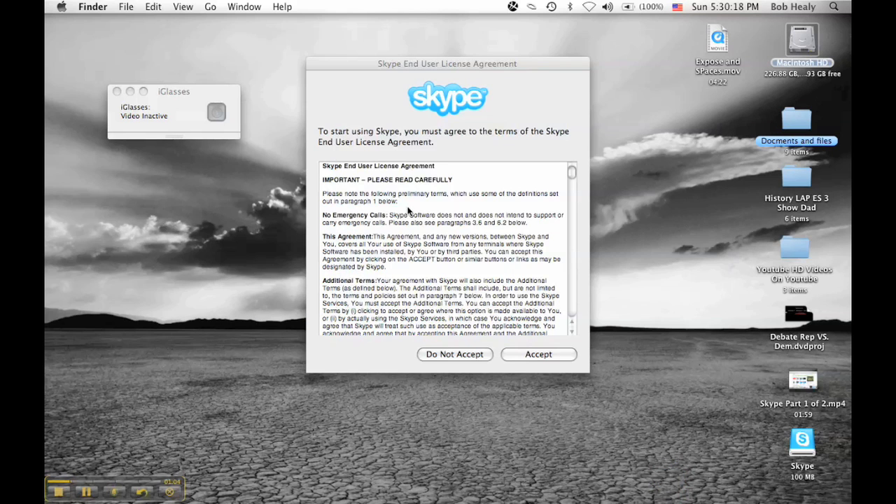
{"action": "left_click", "coordinate": [537, 353]}
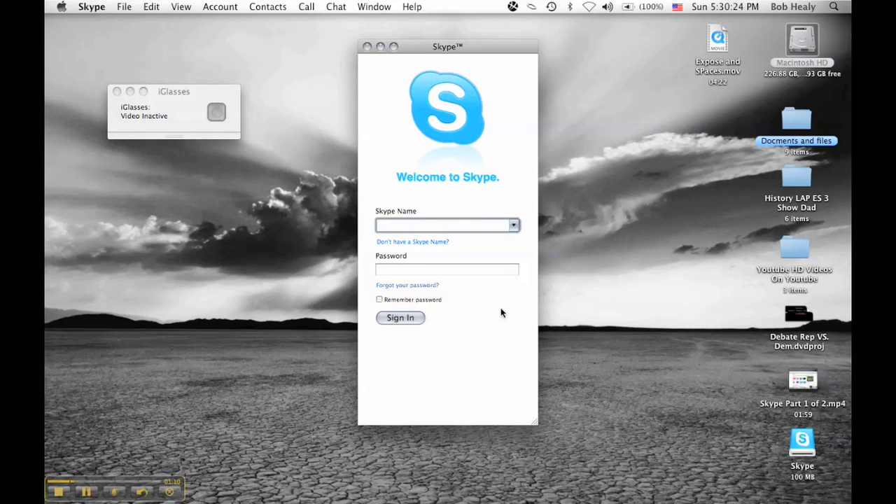
{"action": "mouse_move", "coordinate": [414, 305]}
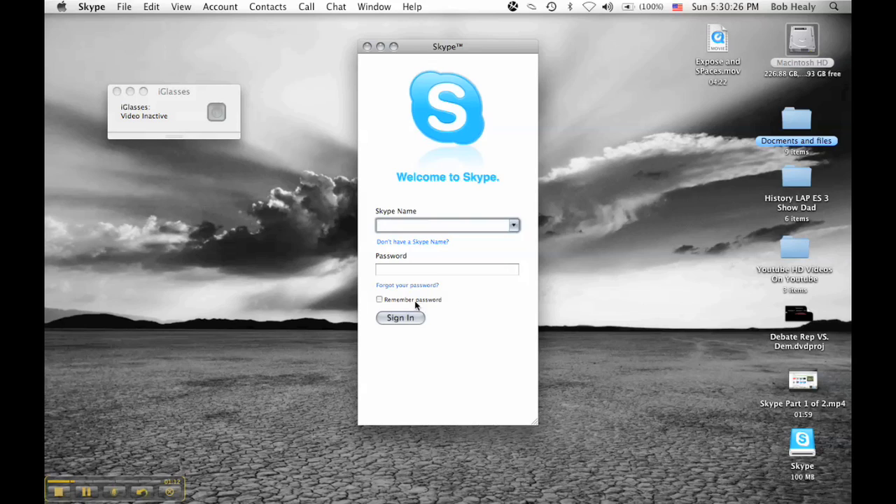
{"action": "left_click", "coordinate": [441, 224]}
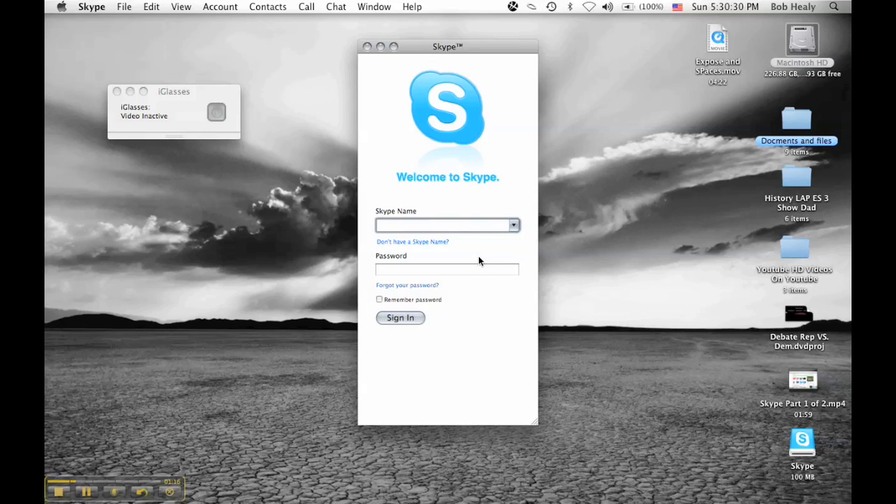
{"action": "mouse_move", "coordinate": [105, 493]}
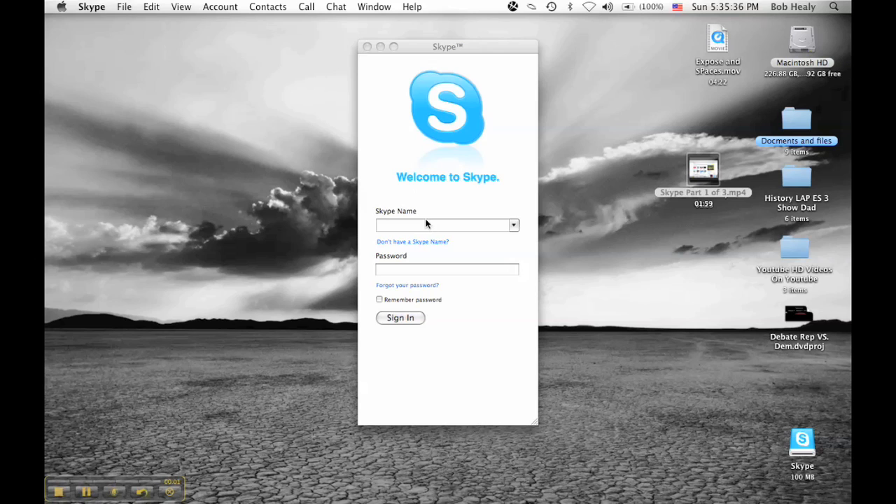
{"action": "left_click", "coordinate": [411, 241]}
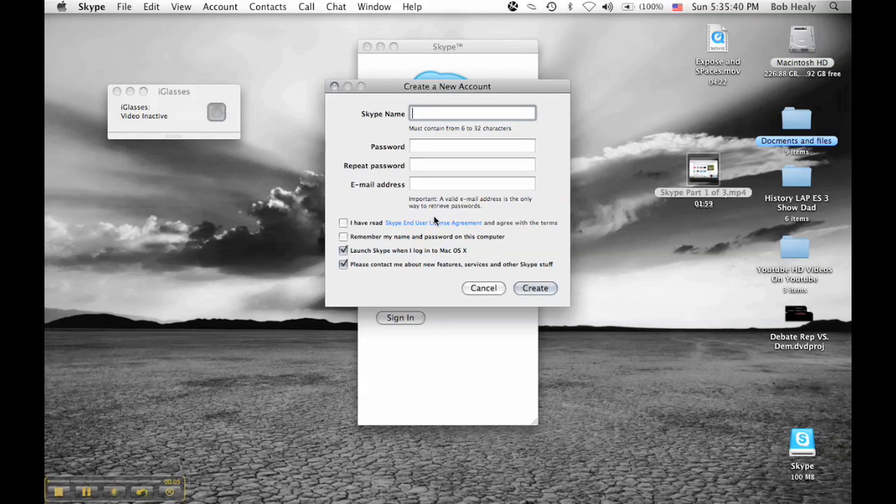
{"action": "type", "text": "bobjeff"}
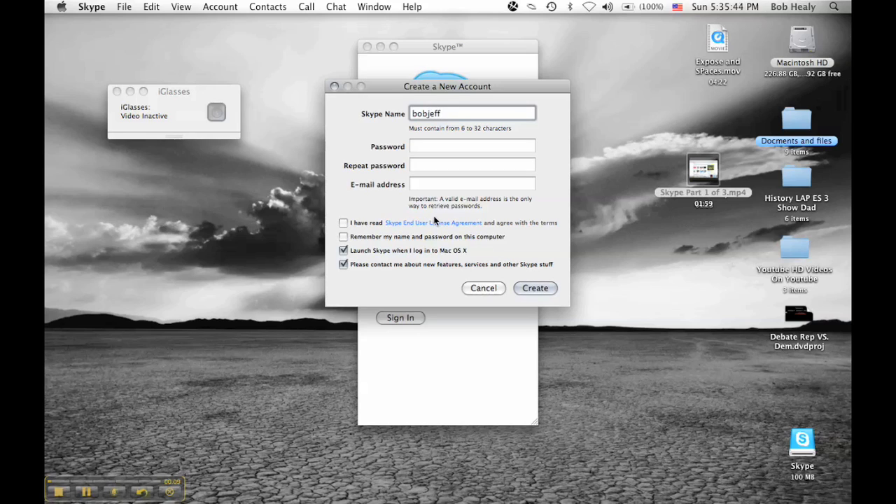
{"action": "type", "text": "tony"}
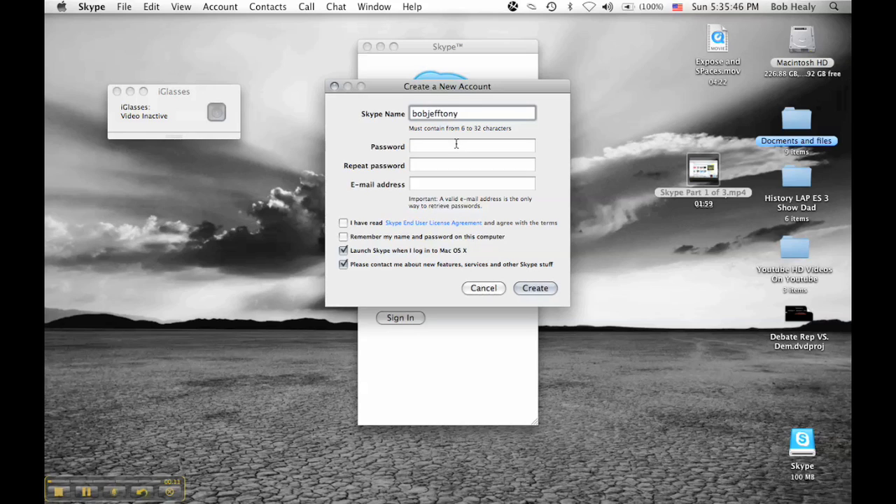
{"action": "left_click", "coordinate": [472, 146]}
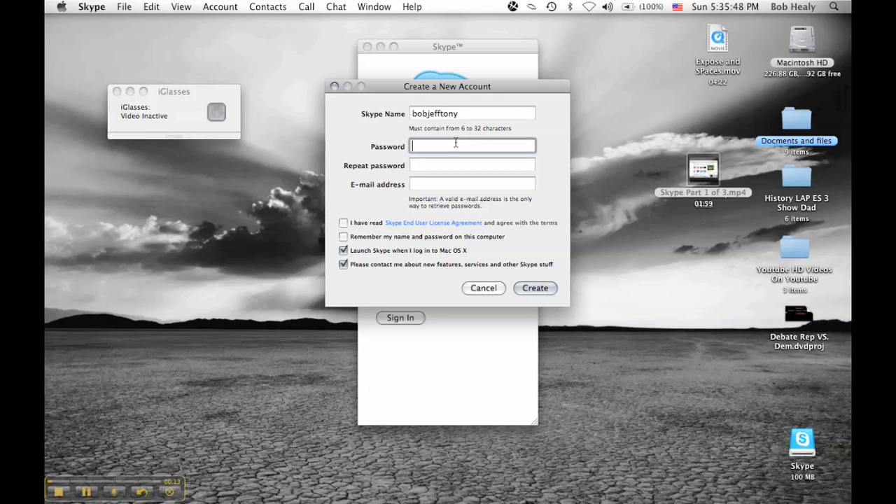
{"action": "type", "text": "••"}
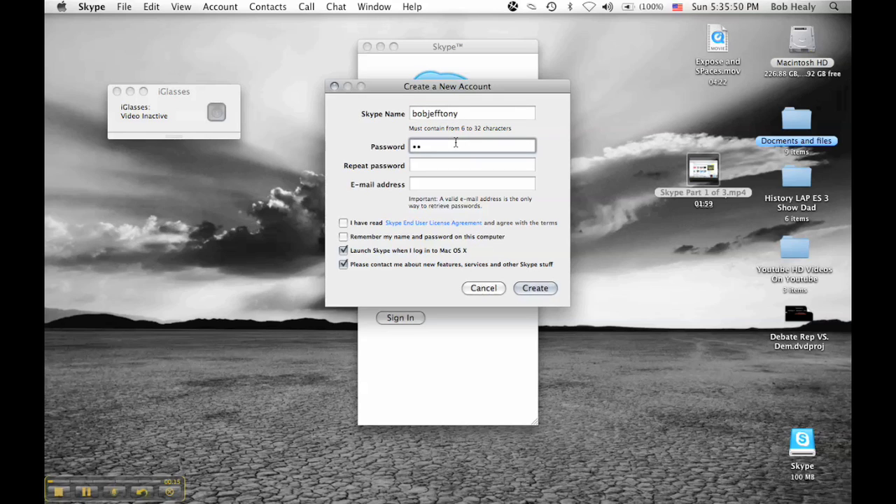
{"action": "type", "text": "•"}
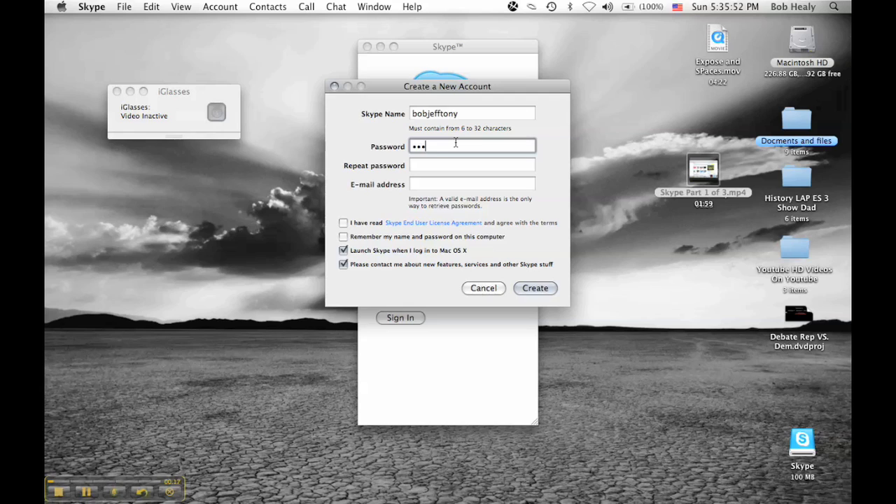
{"action": "type", "text": "••"}
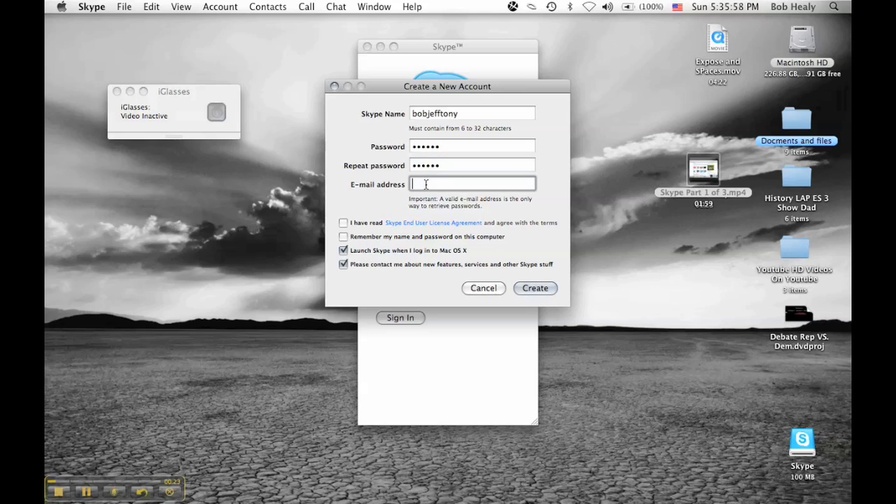
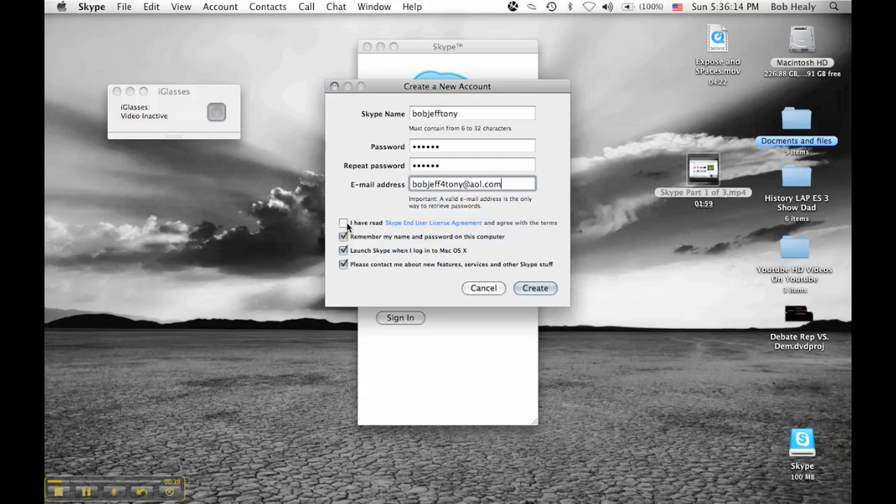
{"action": "left_click", "coordinate": [343, 222]}
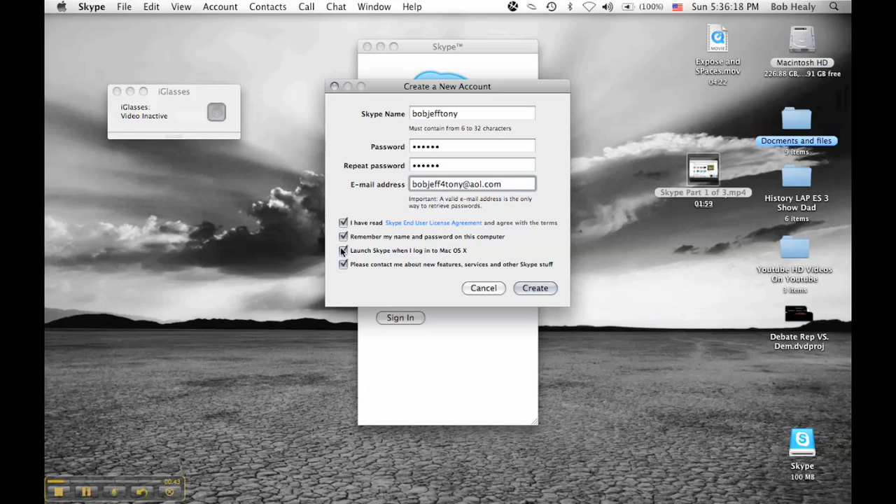
{"action": "left_click", "coordinate": [343, 251]}
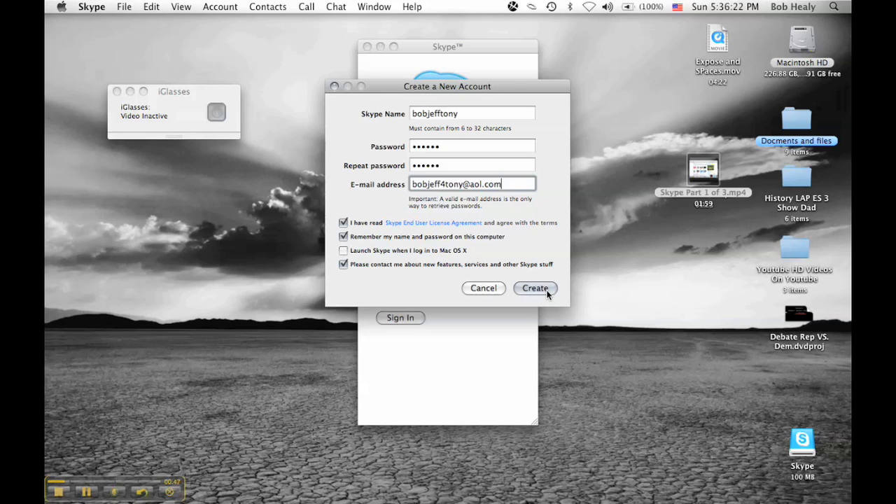
{"action": "left_click", "coordinate": [534, 289]}
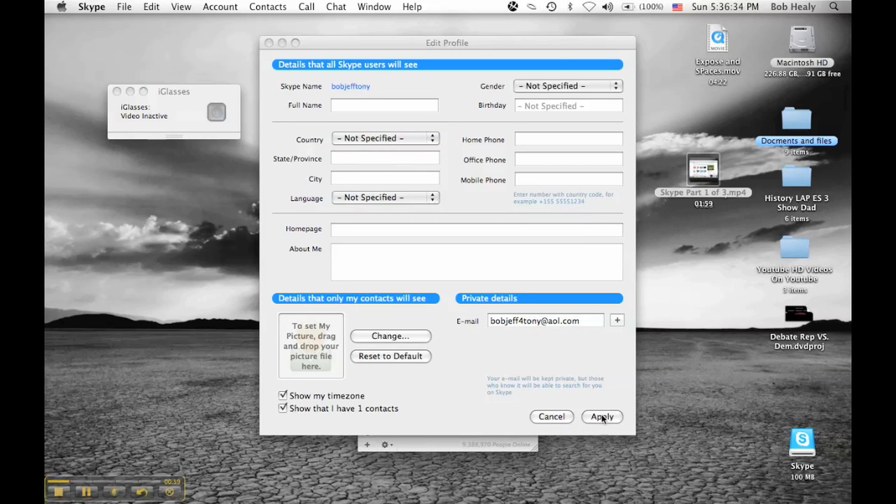
- Apply the Edit Profile settings and import the Address Book contacts into Skype
{"action": "left_click", "coordinate": [602, 417]}
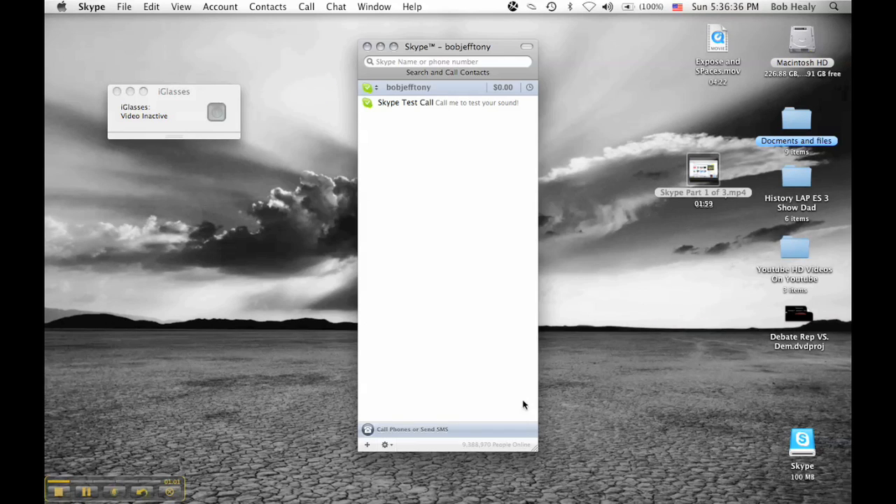
{"action": "mouse_move", "coordinate": [454, 223]}
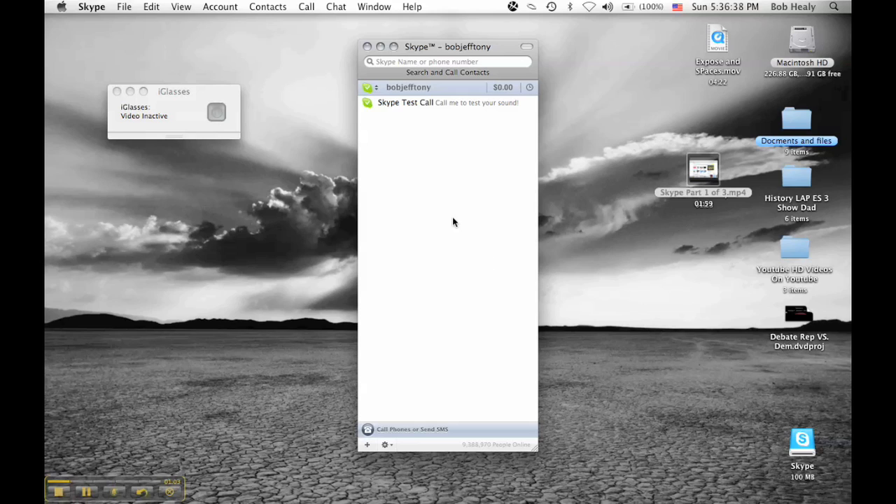
{"action": "mouse_move", "coordinate": [437, 311]}
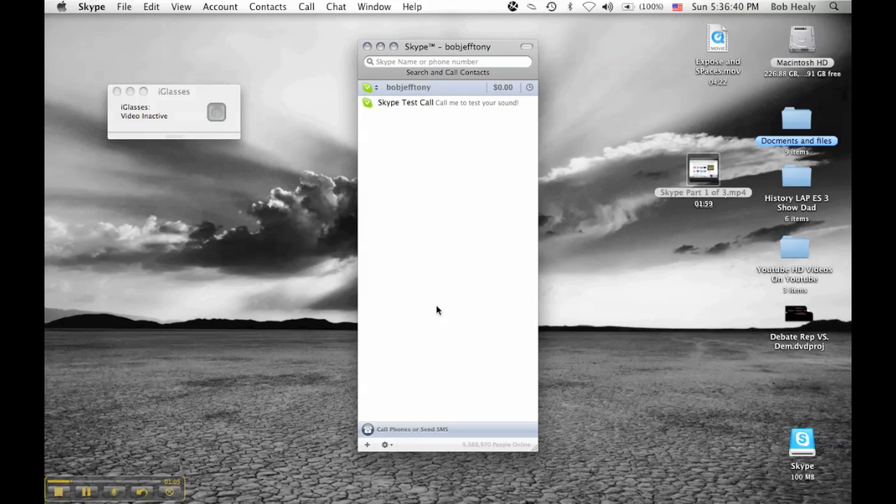
{"action": "mouse_move", "coordinate": [670, 392]}
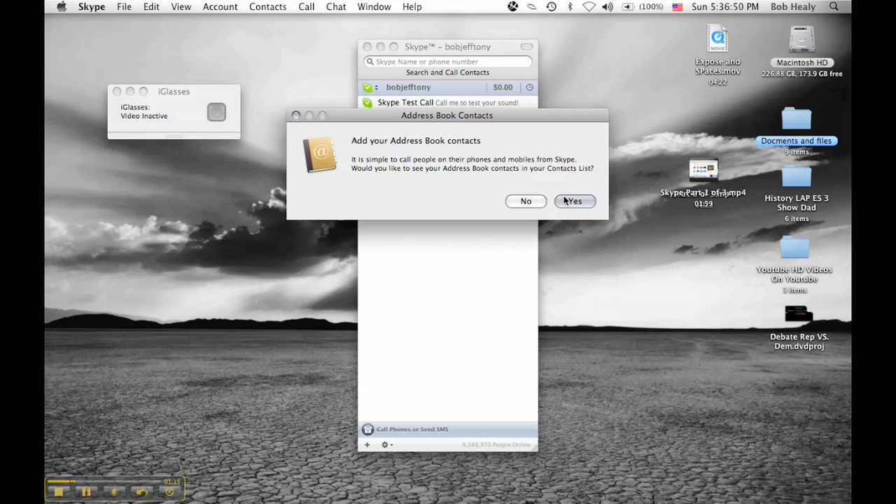
{"action": "left_click", "coordinate": [572, 202]}
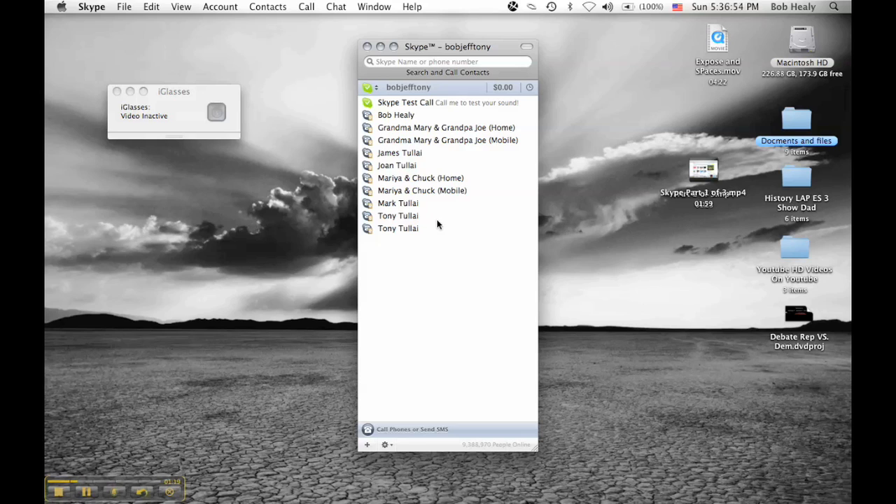
{"action": "mouse_move", "coordinate": [389, 114]}
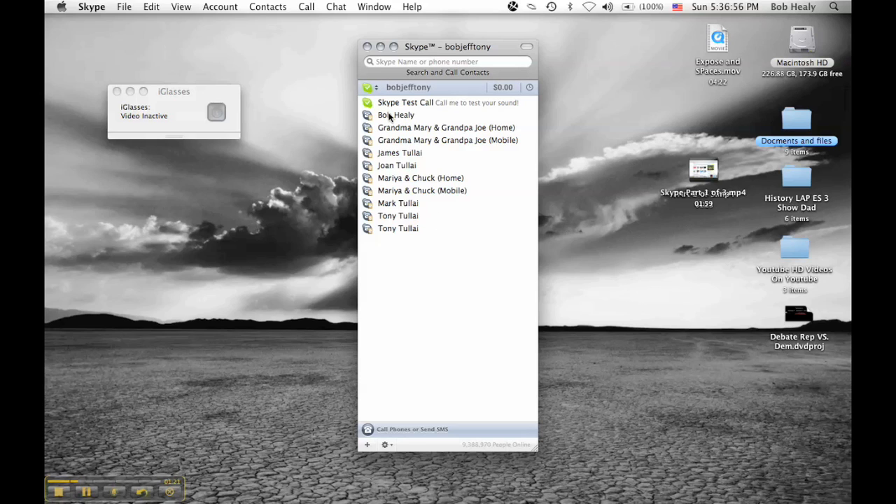